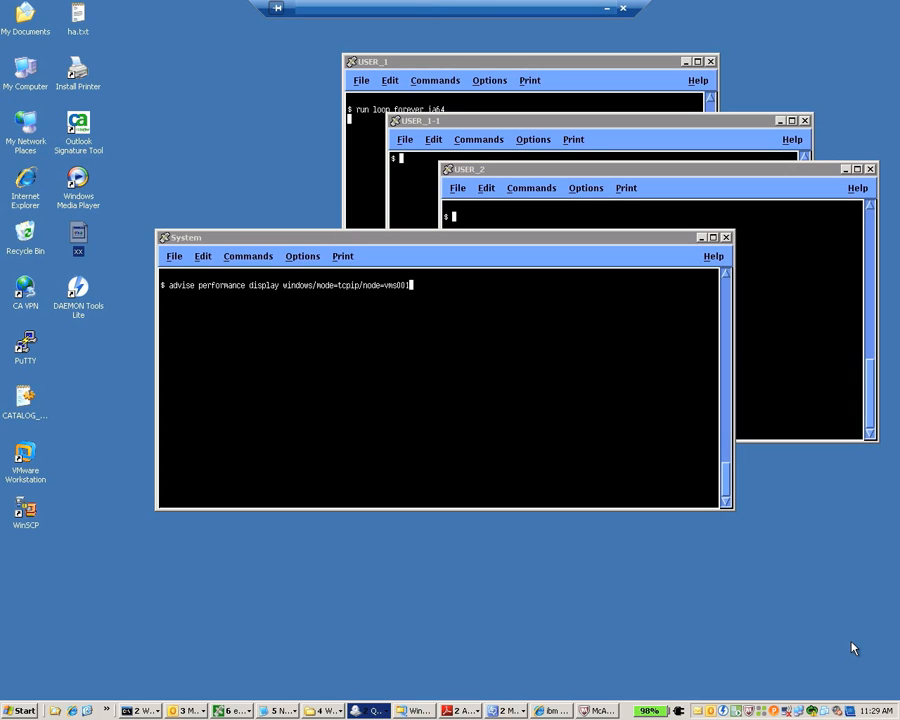
pyautogui.moveTo(378, 72)
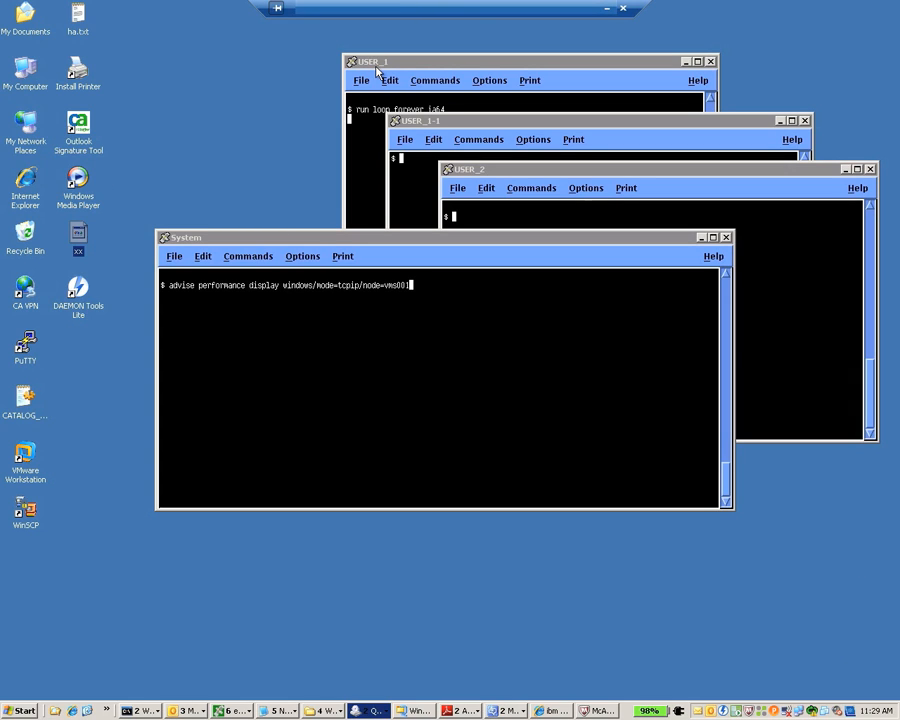
pyautogui.moveTo(366, 124)
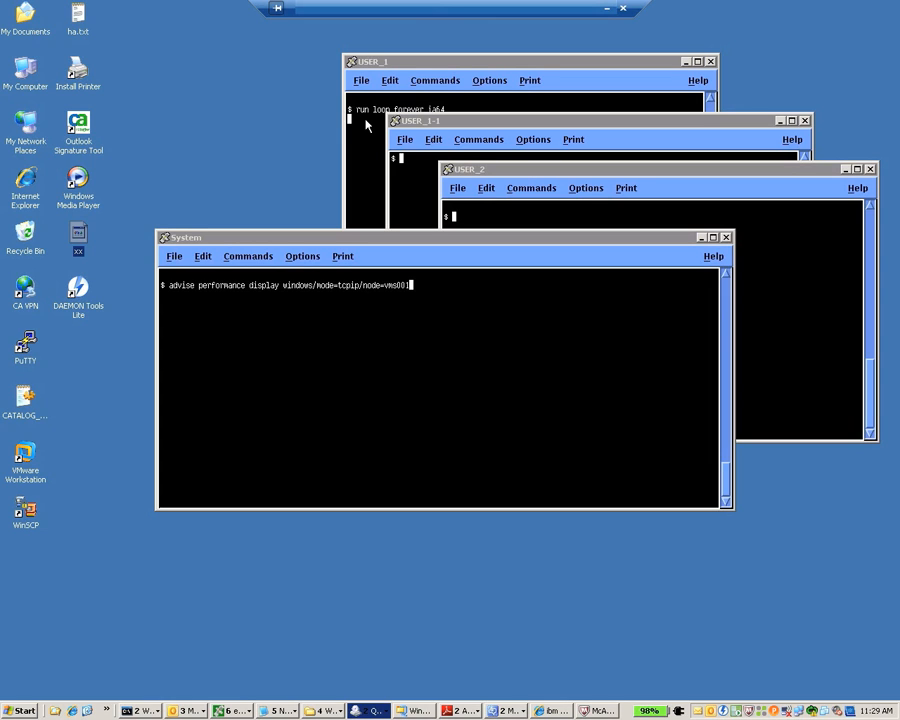
pyautogui.moveTo(432, 130)
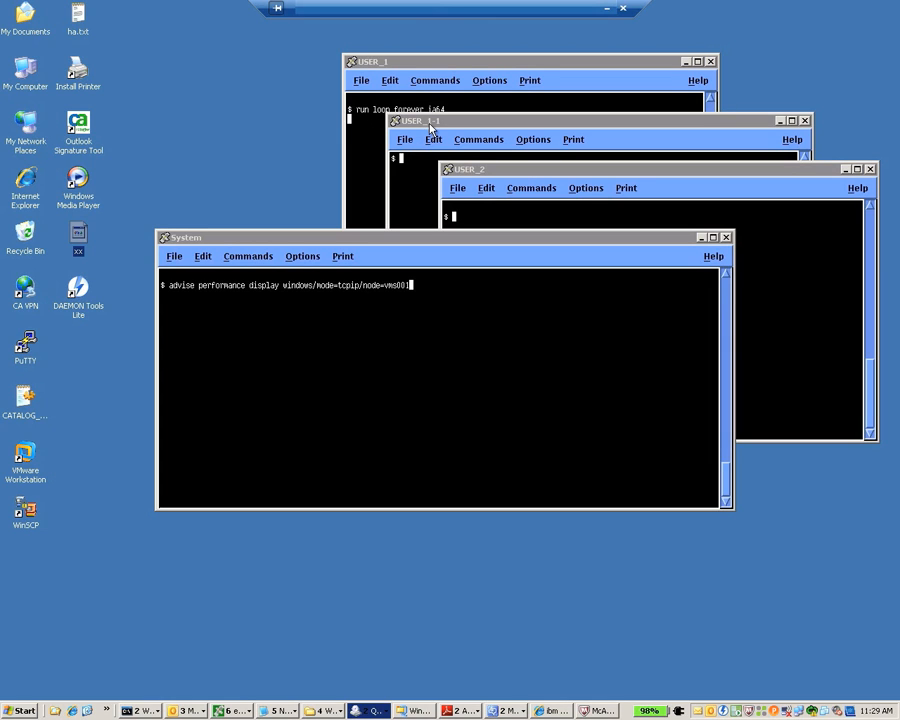
pyautogui.moveTo(470, 196)
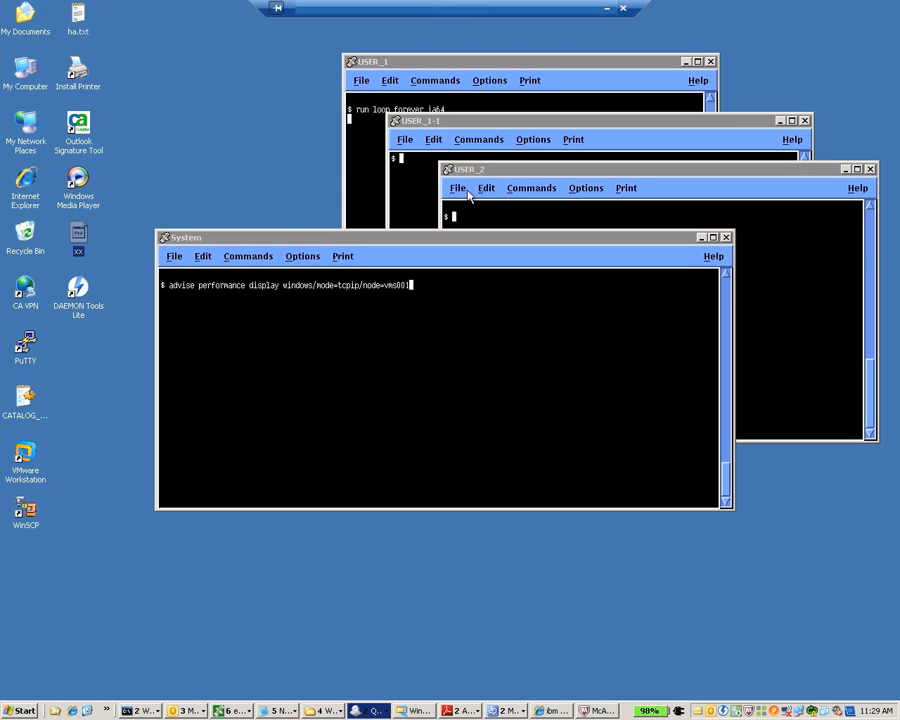
pyautogui.moveTo(472, 192)
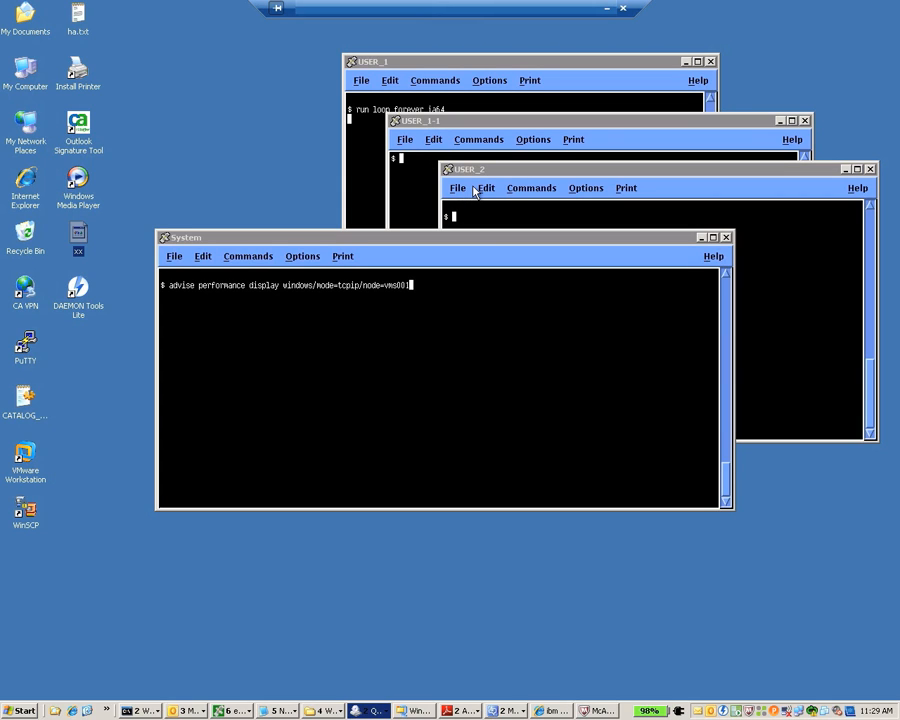
pyautogui.moveTo(248, 320)
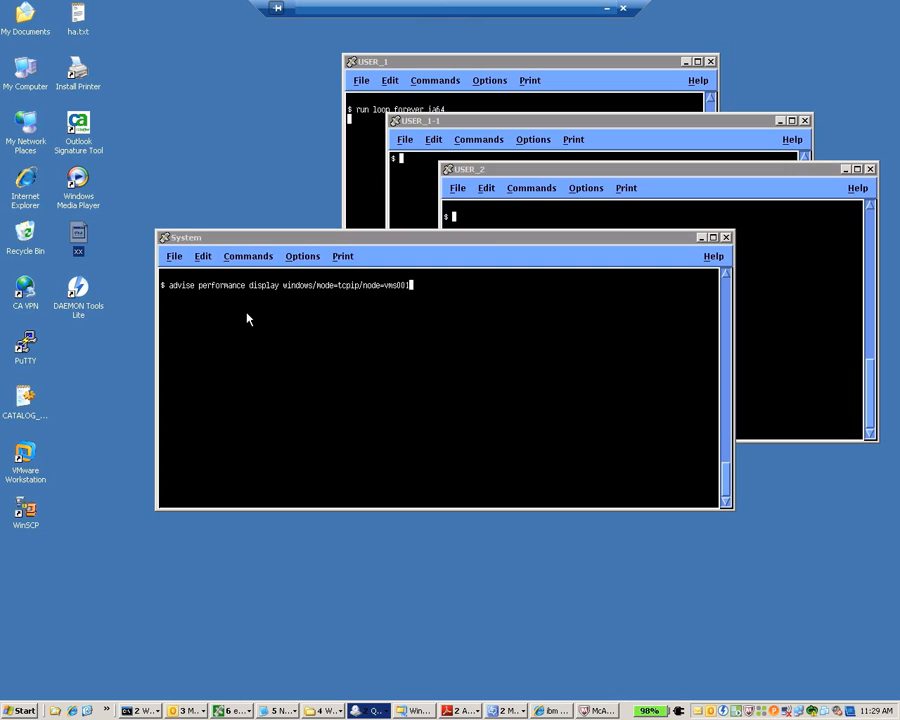
pyautogui.moveTo(198, 296)
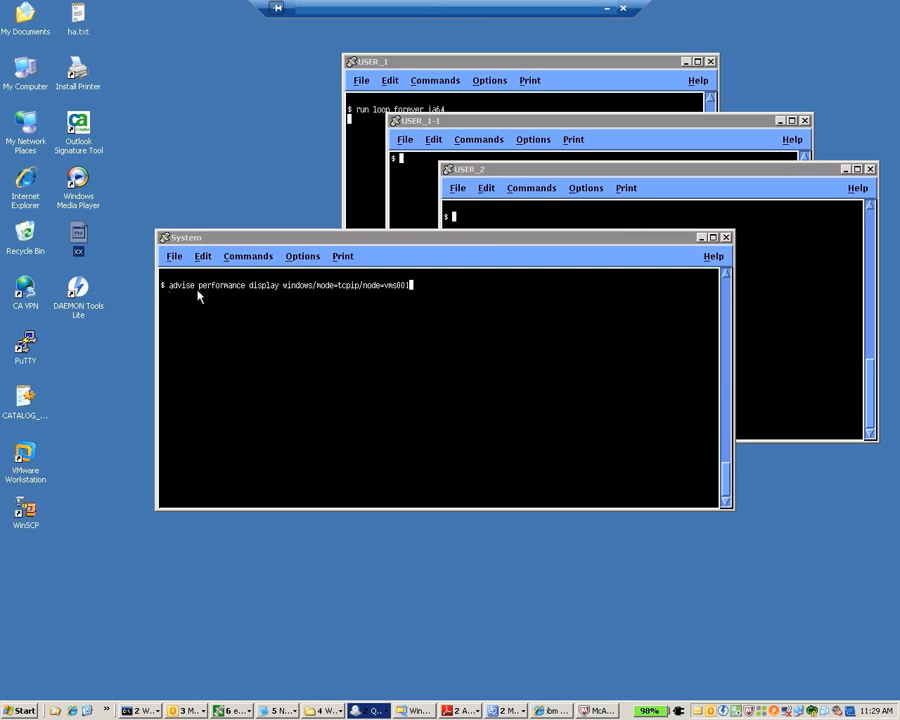
pyautogui.moveTo(320, 300)
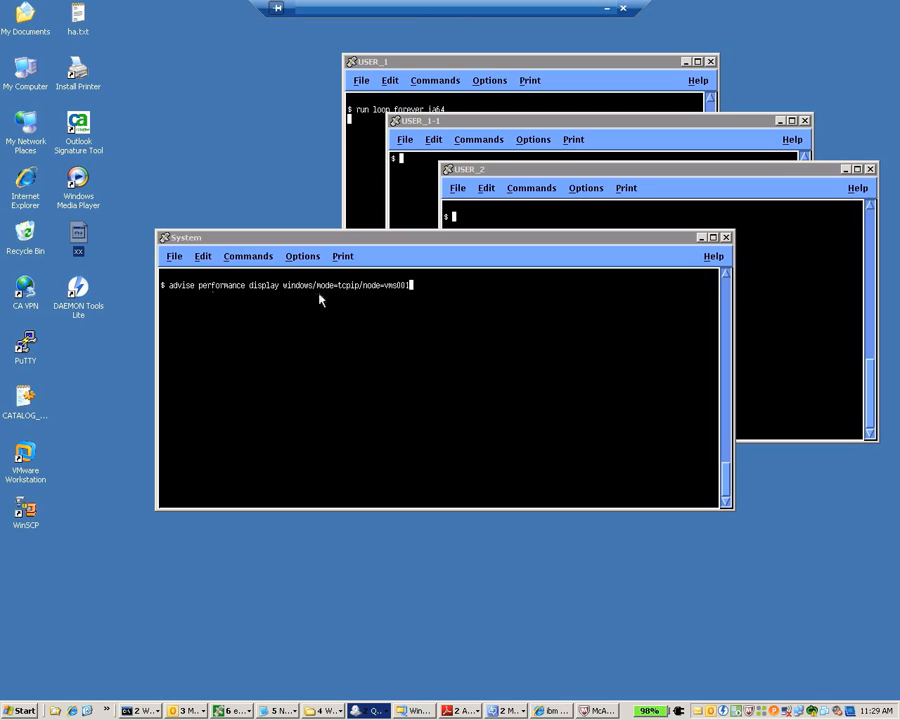
pyautogui.moveTo(352, 300)
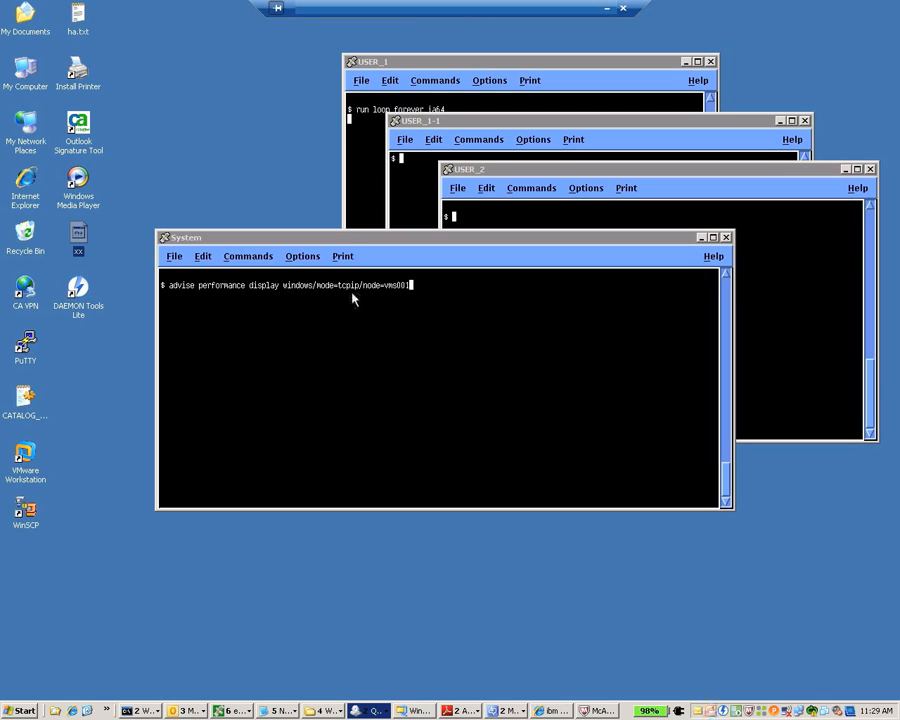
pyautogui.moveTo(400, 298)
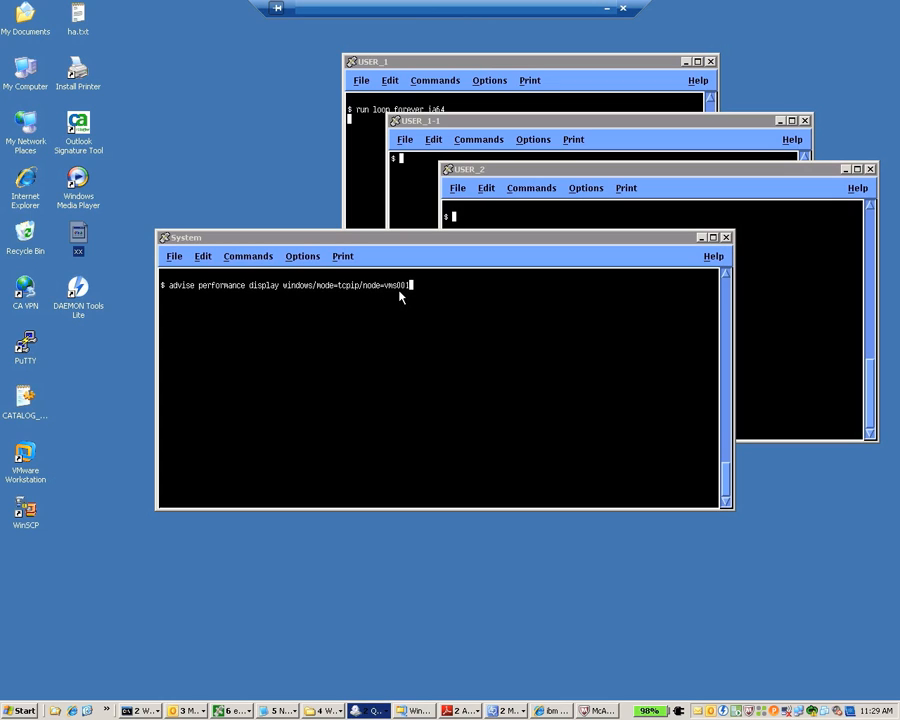
pyautogui.moveTo(444, 236)
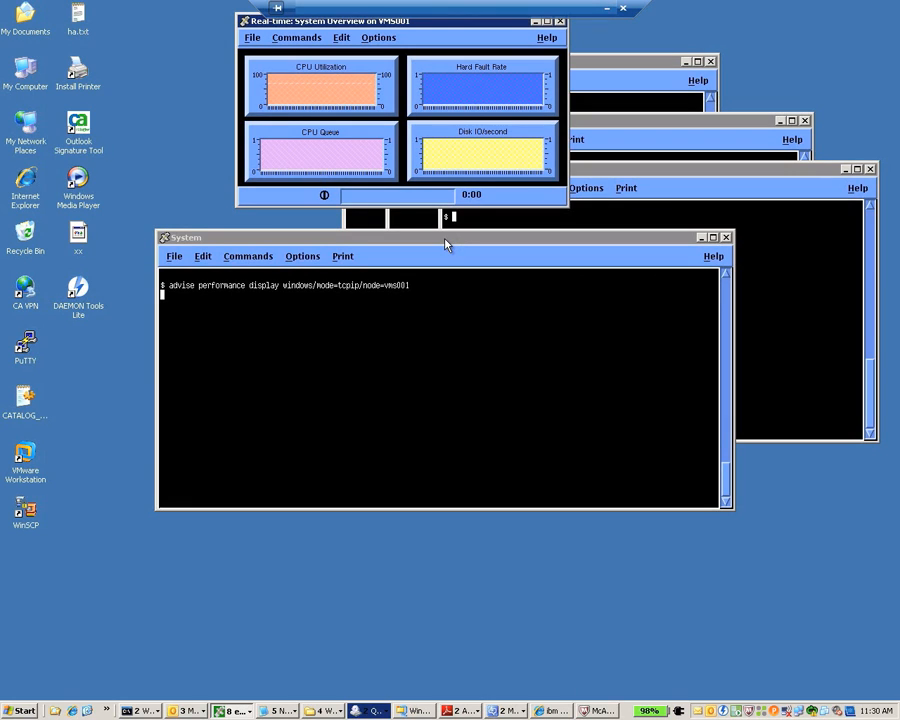
pyautogui.moveTo(414, 202)
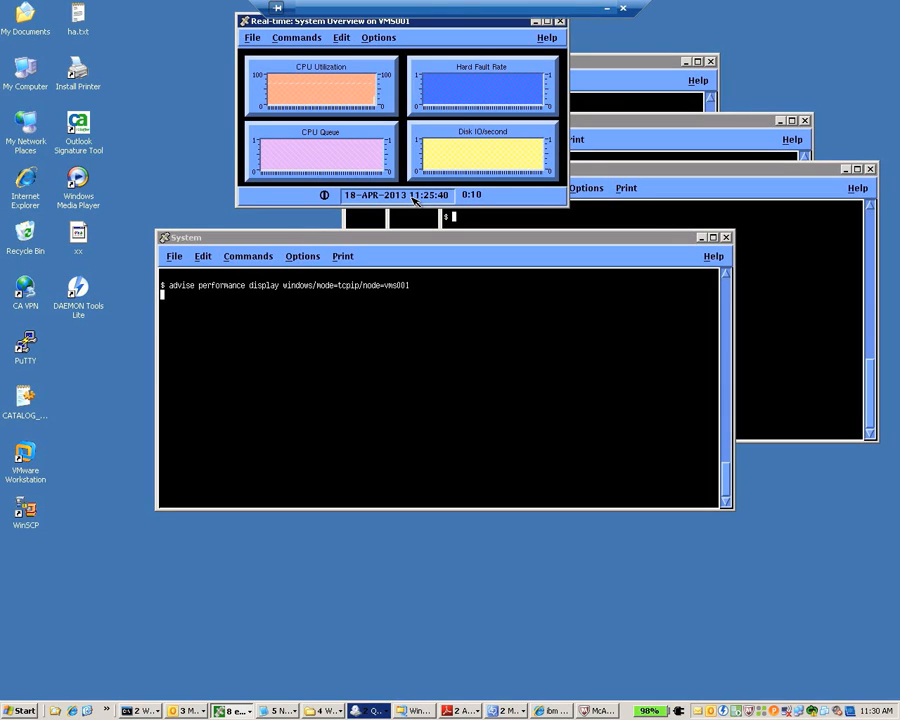
pyautogui.moveTo(370, 104)
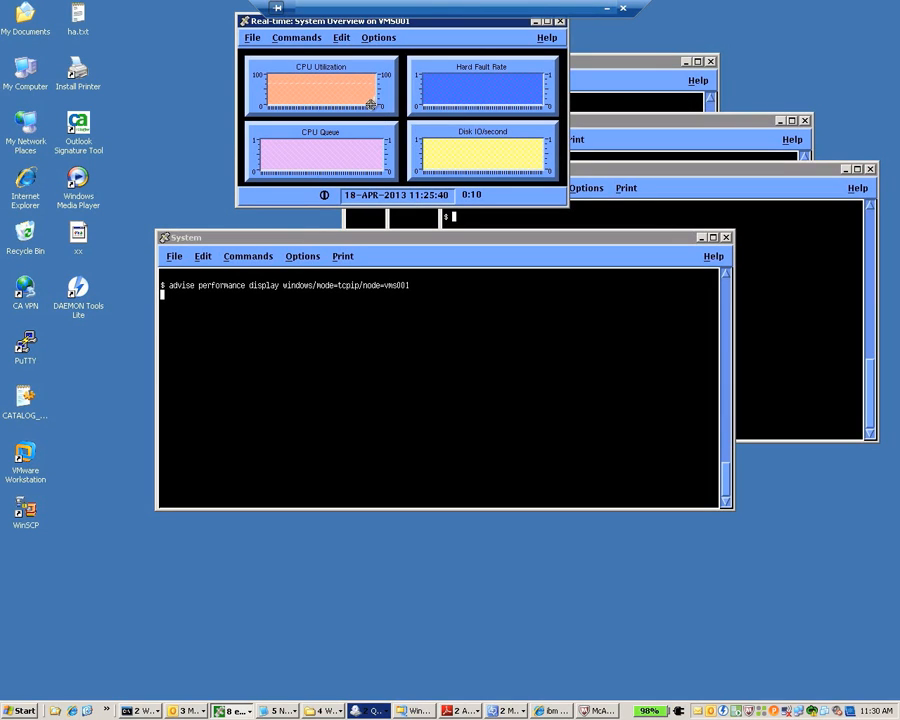
pyautogui.moveTo(376, 110)
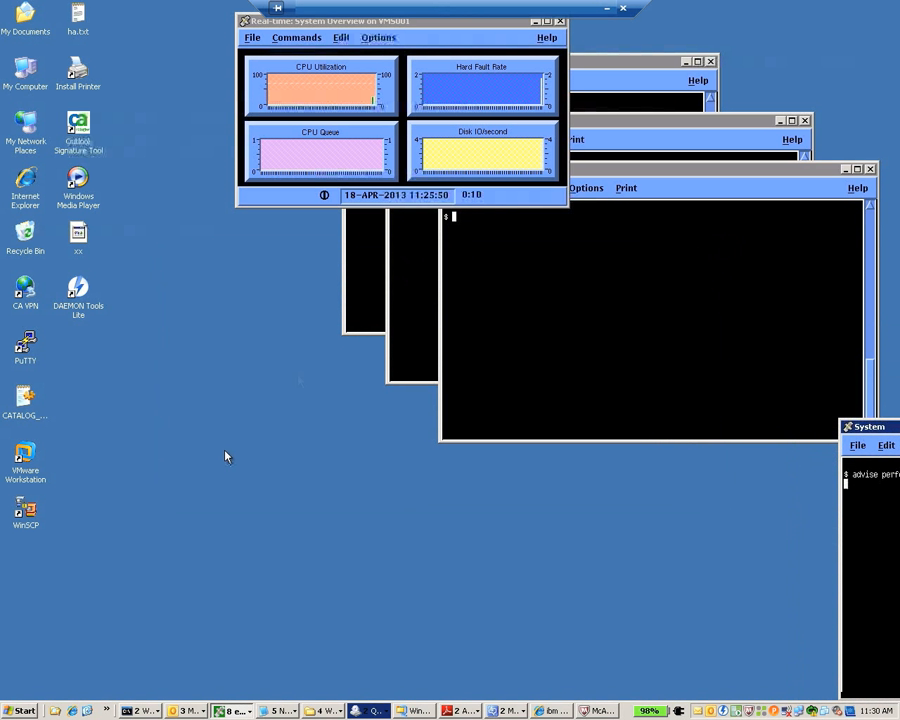
pyautogui.moveTo(338, 104)
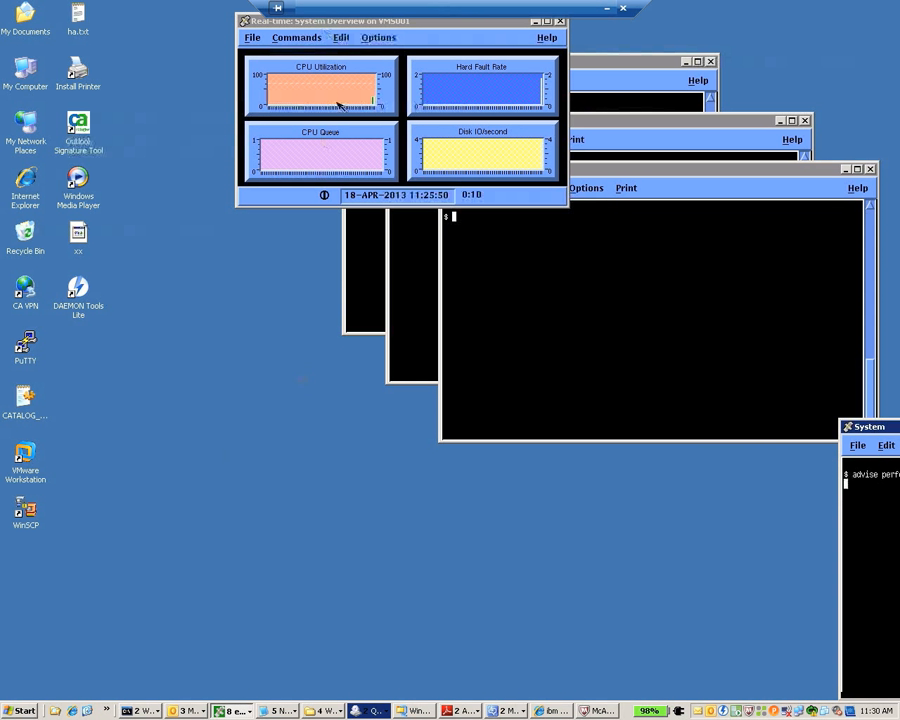
pyautogui.moveTo(330, 90)
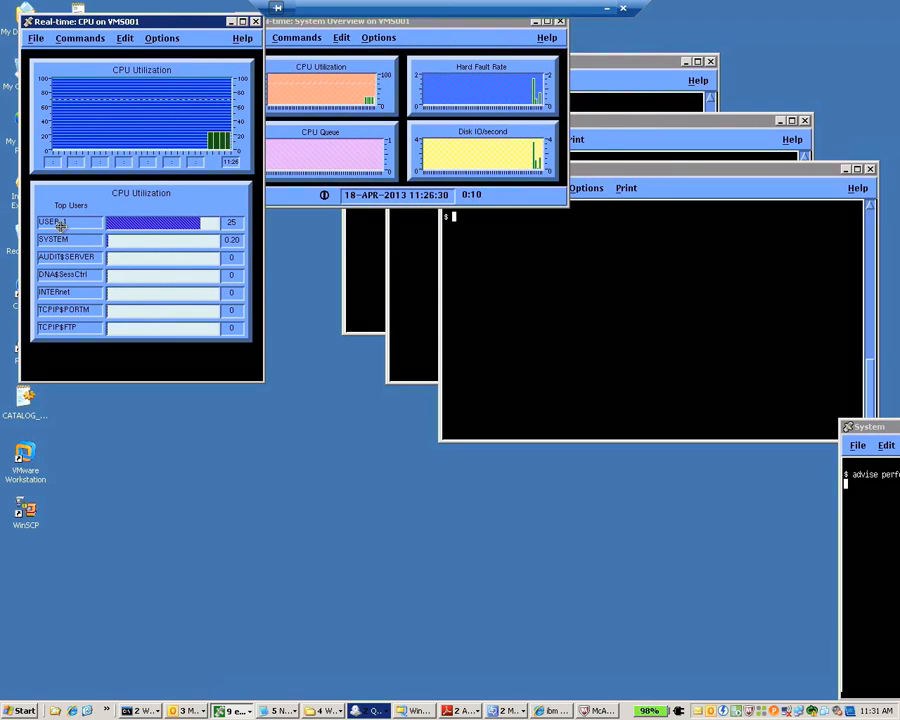
# Drill down from Top Users into USER_1 to see its CPU utilization, processes and images
pyautogui.doubleClick(70, 220)
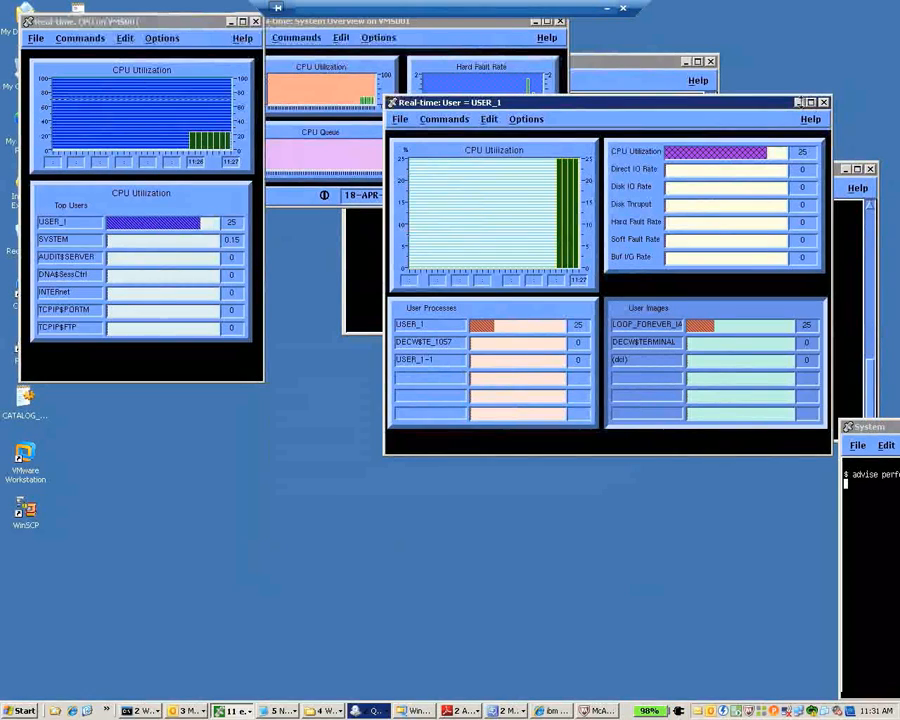
pyautogui.moveTo(800, 110)
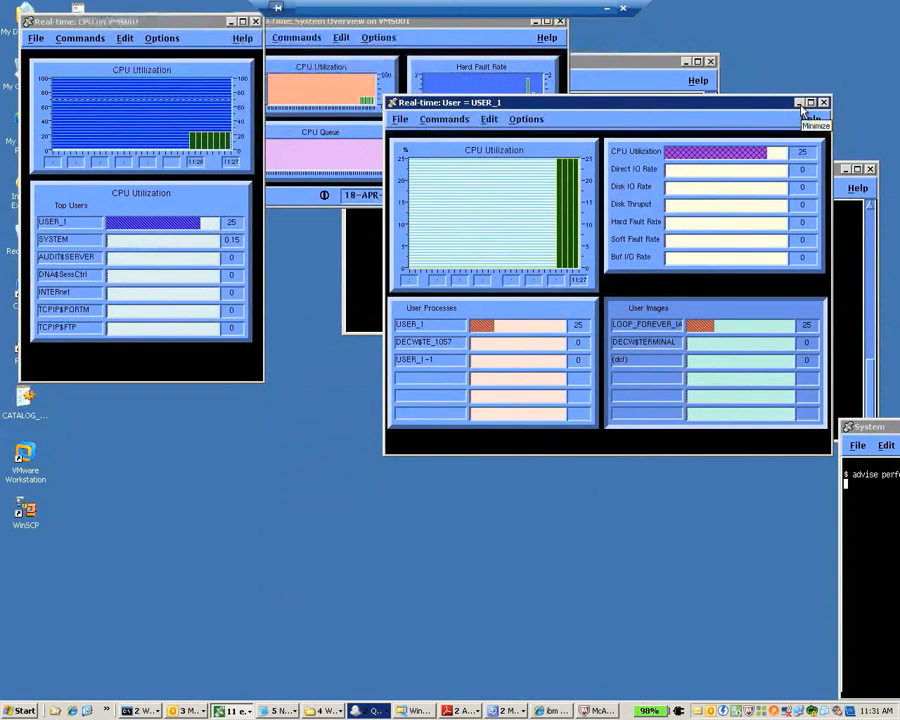
# Close the USER_1 window and start loop_forever_ia64 in the USER_1 DECterm after stopping the previous command
pyautogui.click(798, 102)
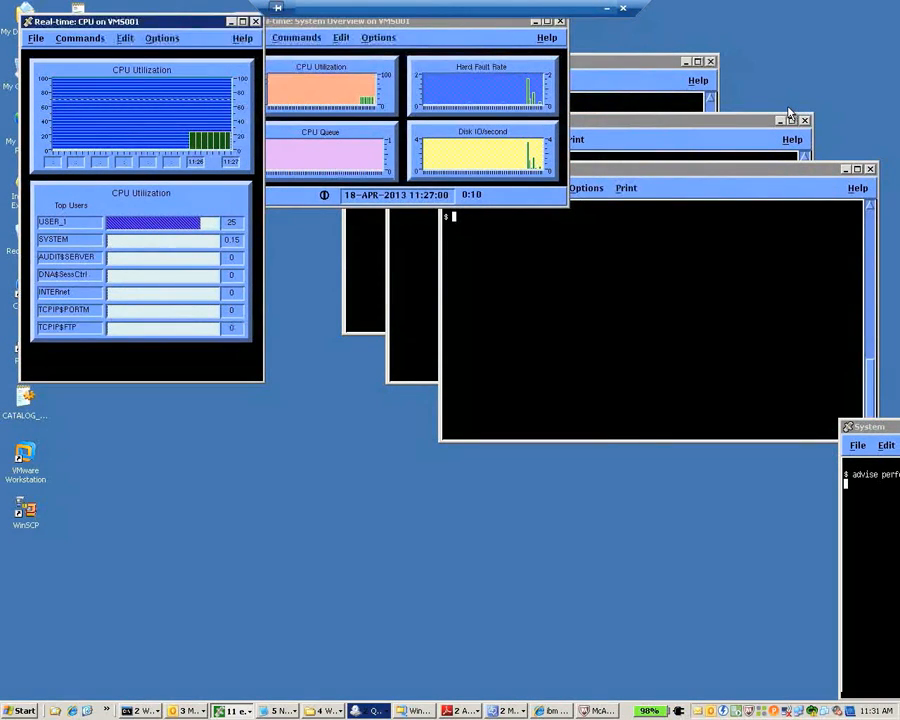
pyautogui.moveTo(410, 264)
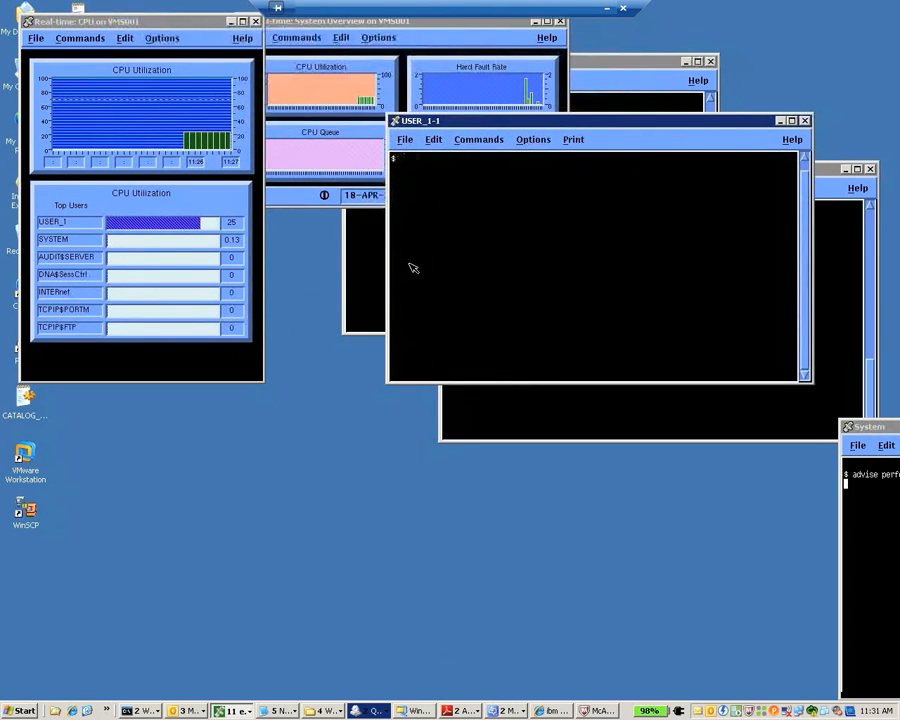
pyautogui.write('stop')
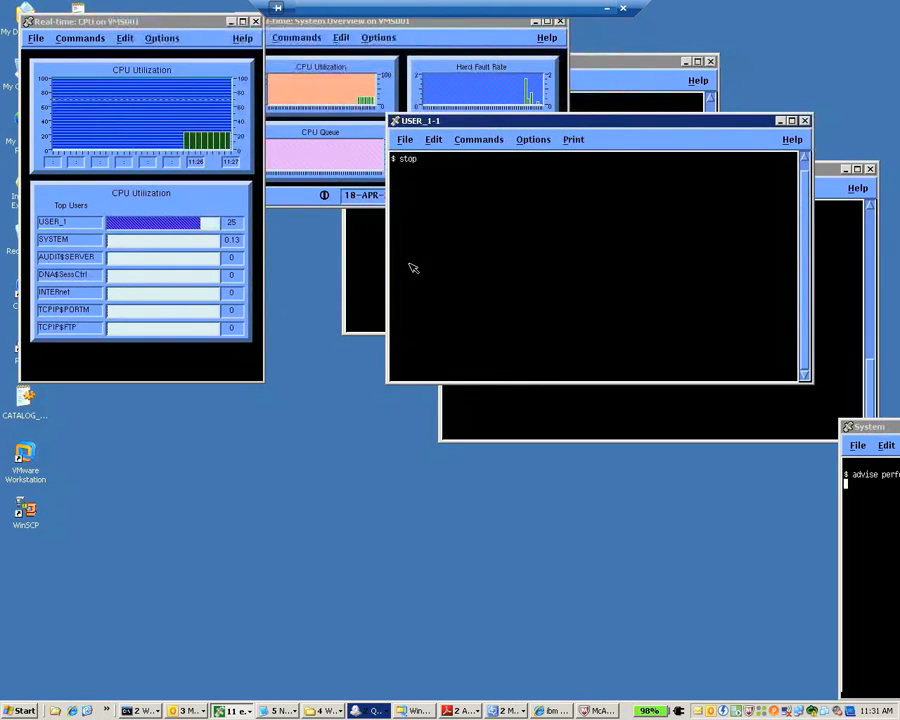
pyautogui.write('run loop_forever_ia64')
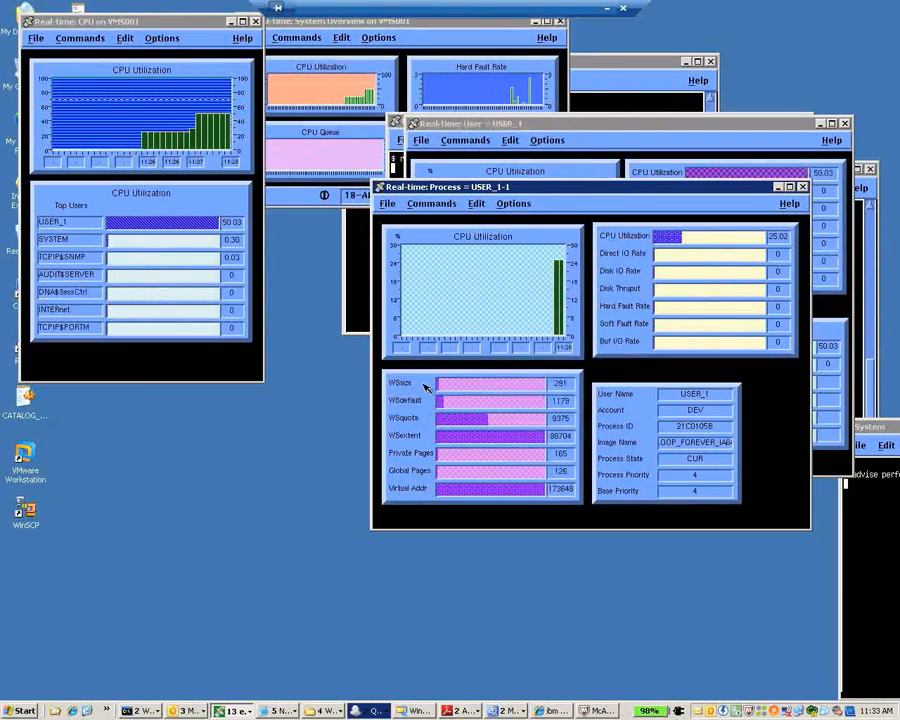
pyautogui.moveTo(716, 456)
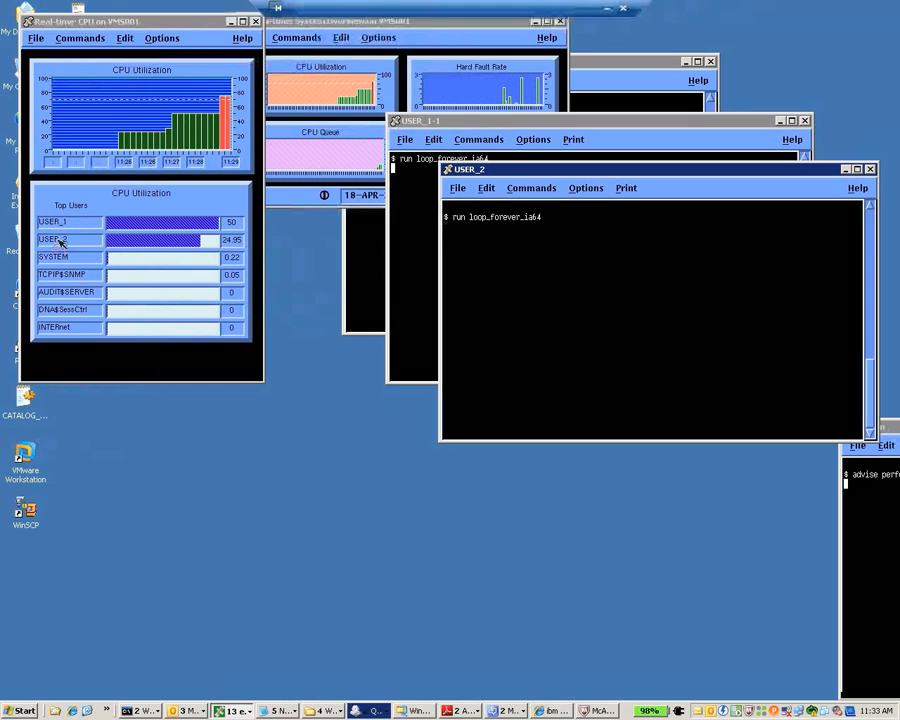
pyautogui.moveTo(64, 222)
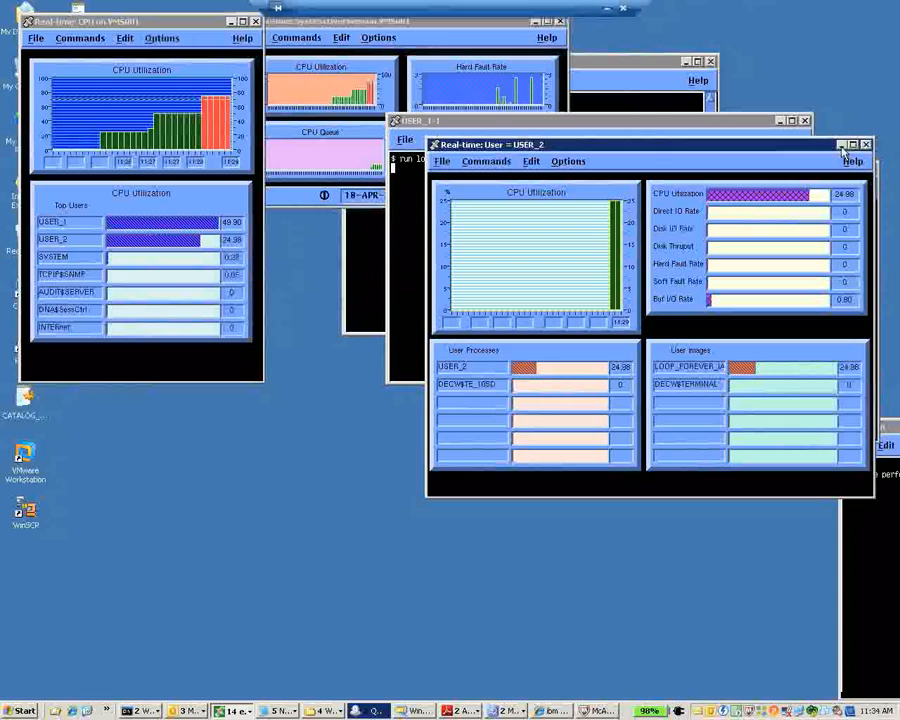
pyautogui.click(844, 144)
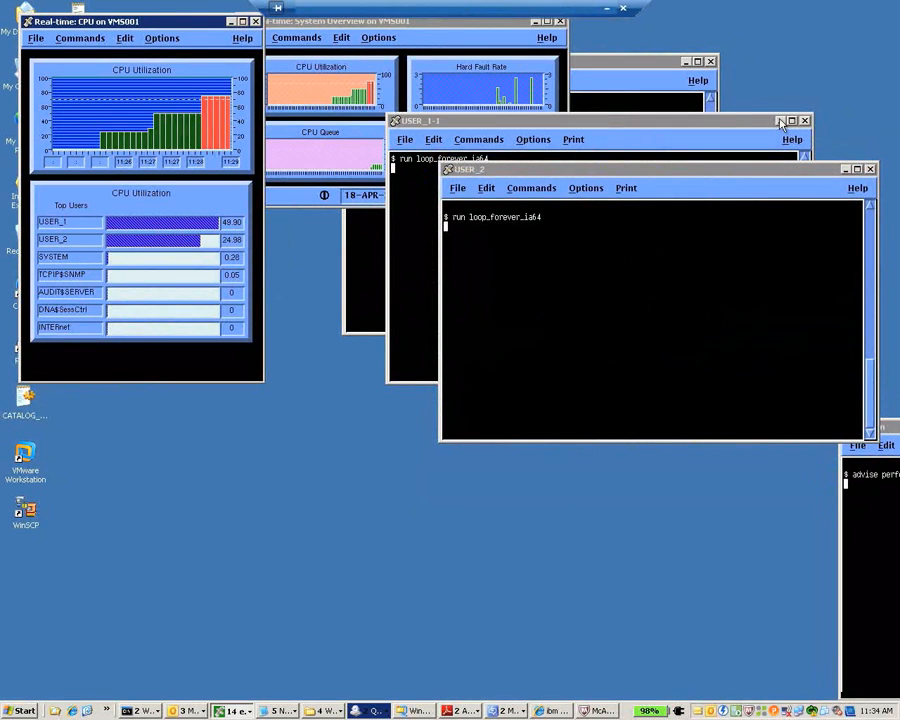